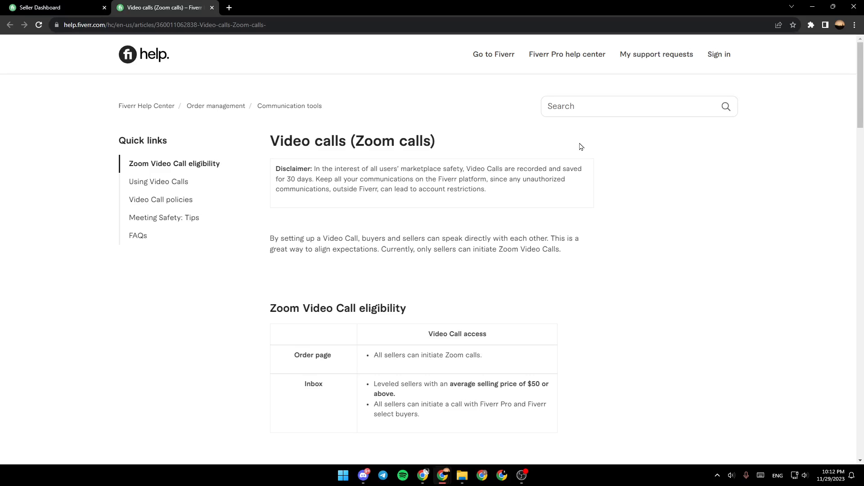
{"action": "mouse_move", "coordinate": [95, 39]}
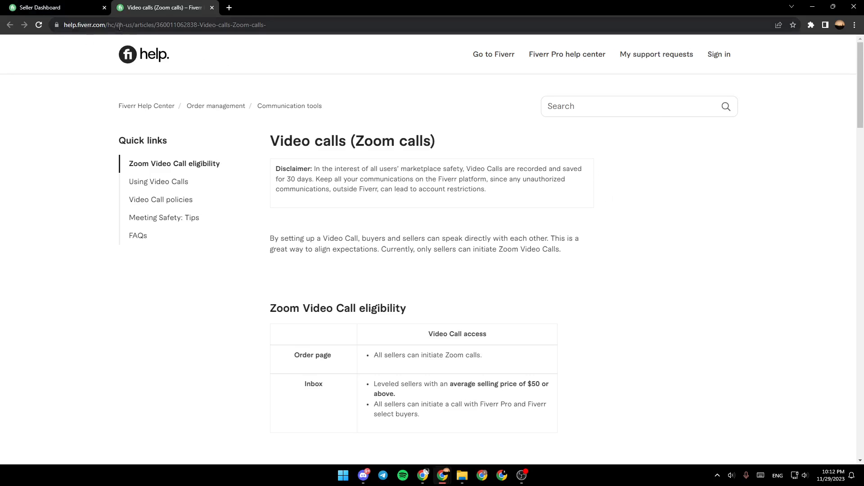
{"action": "mouse_move", "coordinate": [409, 154]}
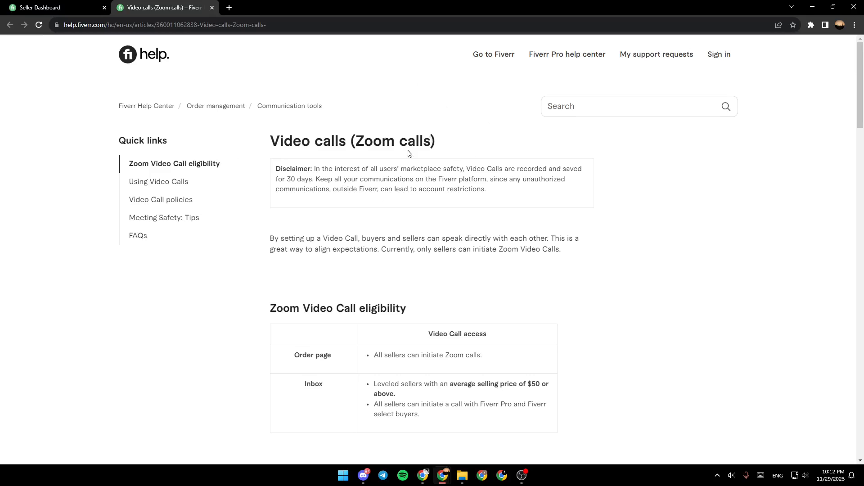
{"action": "mouse_move", "coordinate": [325, 159]}
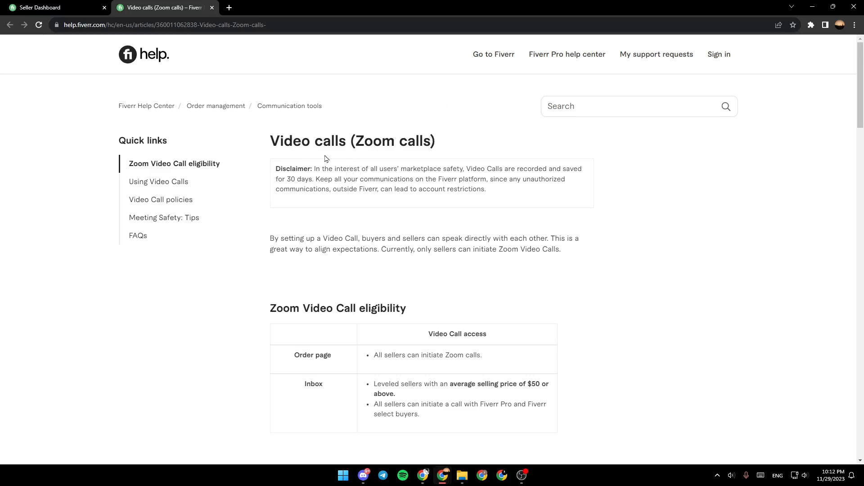
{"action": "mouse_move", "coordinate": [382, 157]}
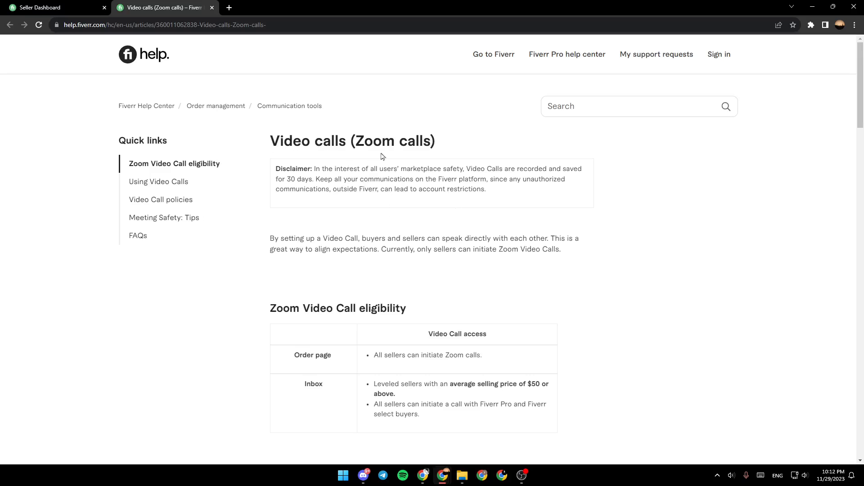
{"action": "mouse_move", "coordinate": [543, 151]}
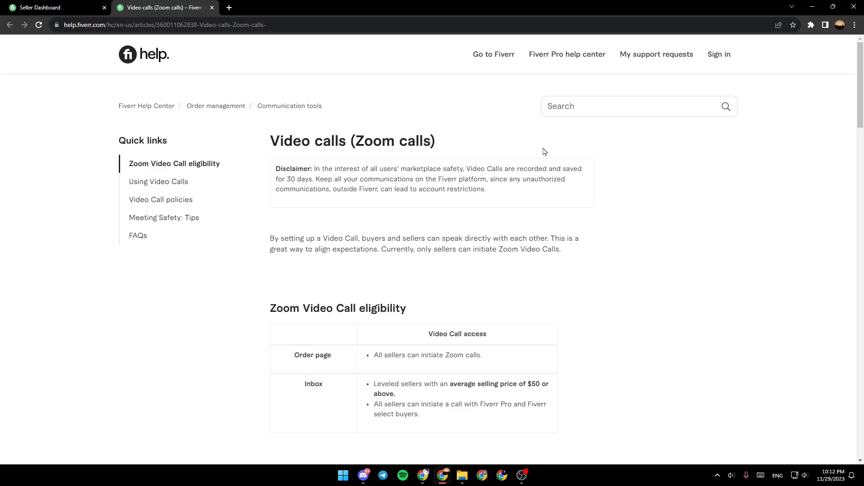
Step: Highlight the 'Video calls (Zoom calls)' title, then scroll past the Zoom recordings note to the Video Call policies list
{"action": "triple_click", "coordinate": [352, 142]}
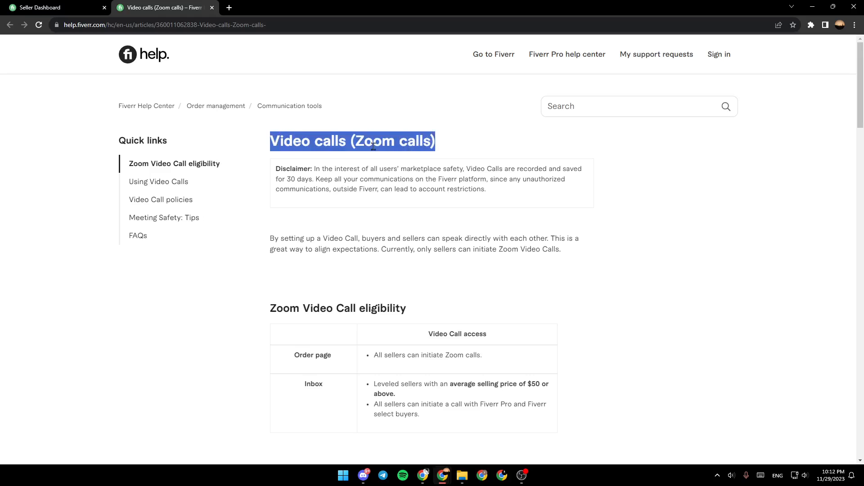
{"action": "left_click", "coordinate": [338, 260]}
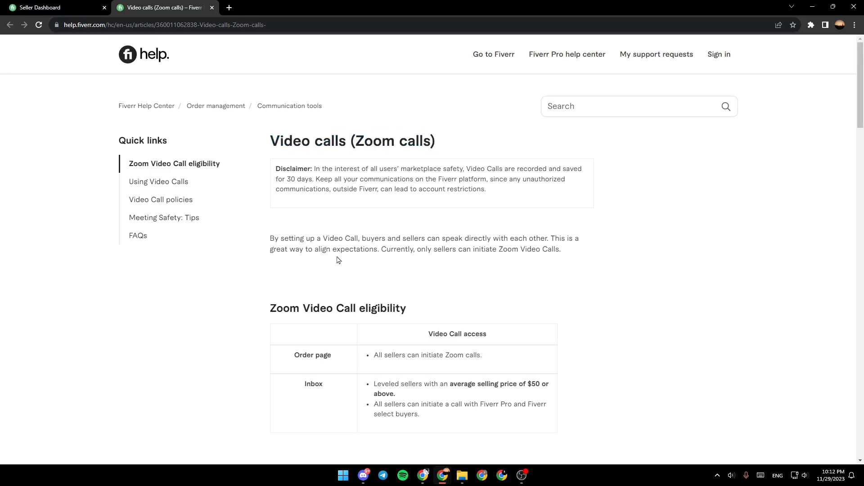
{"action": "mouse_move", "coordinate": [286, 236]}
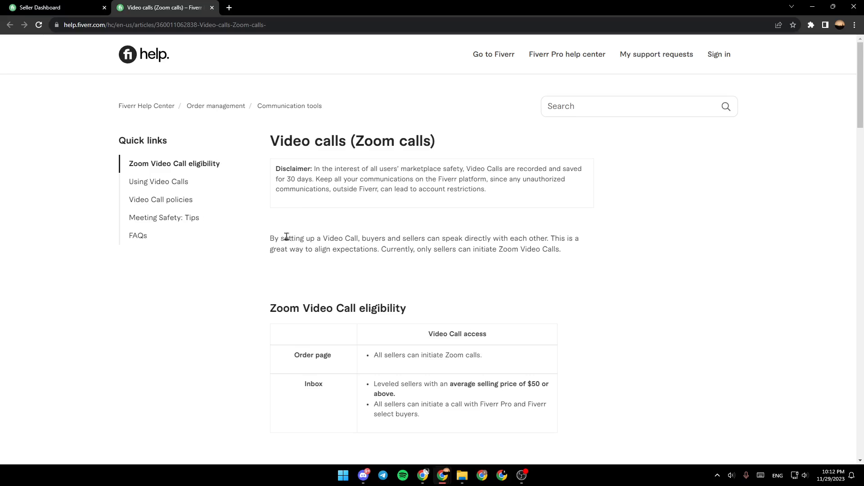
{"action": "mouse_move", "coordinate": [363, 249]}
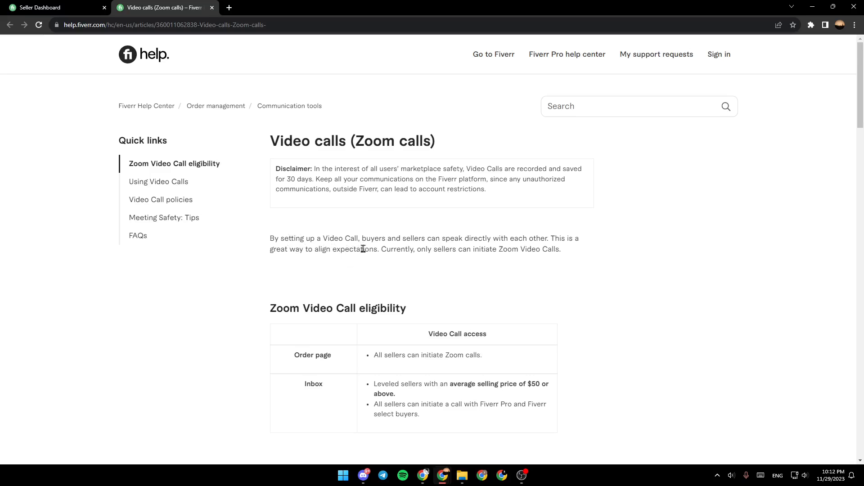
{"action": "mouse_move", "coordinate": [524, 247]}
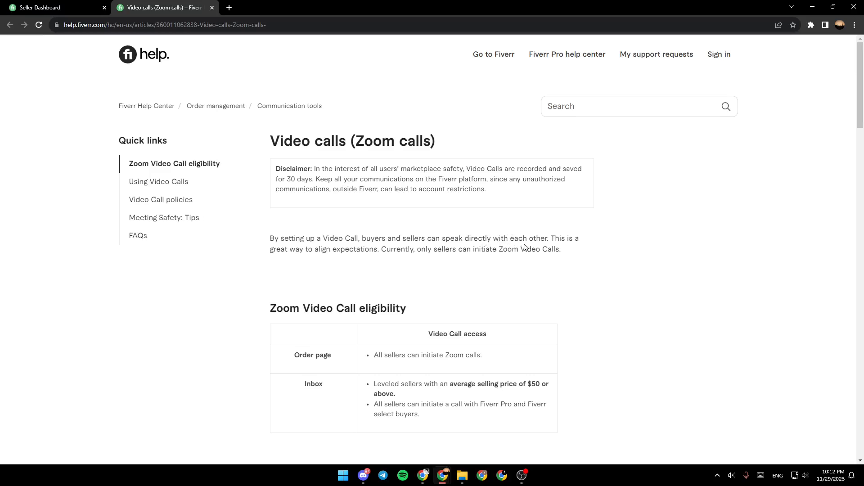
{"action": "mouse_move", "coordinate": [594, 247]}
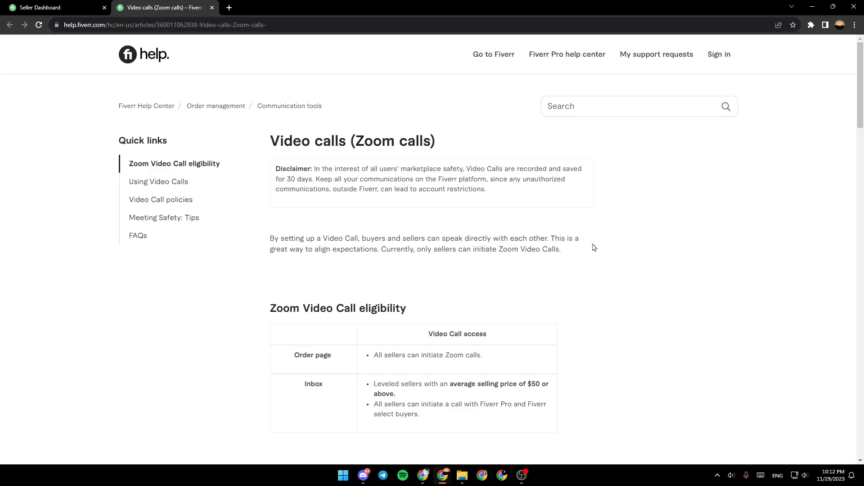
{"action": "mouse_move", "coordinate": [393, 263]}
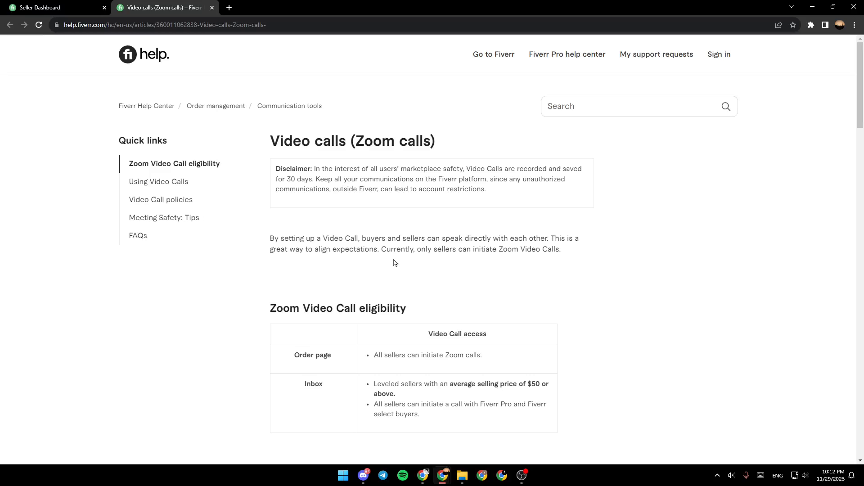
{"action": "mouse_move", "coordinate": [476, 266]}
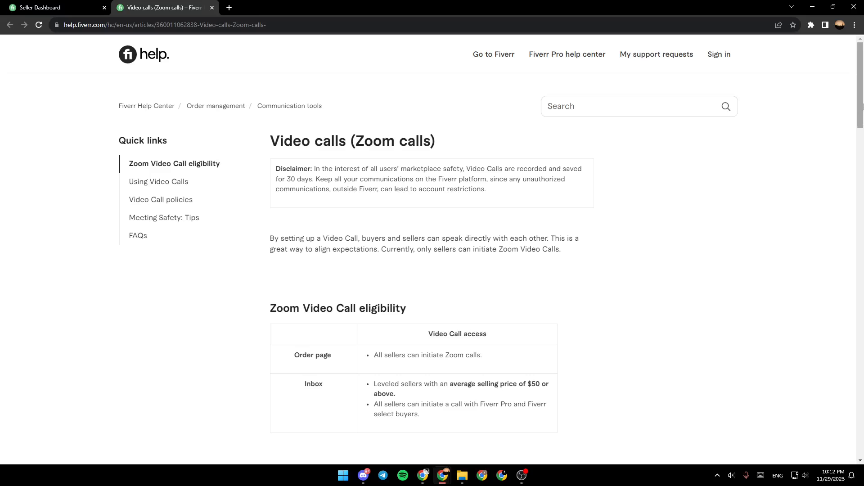
{"action": "scroll", "scroll_direction": "down", "scroll_amount": 3}
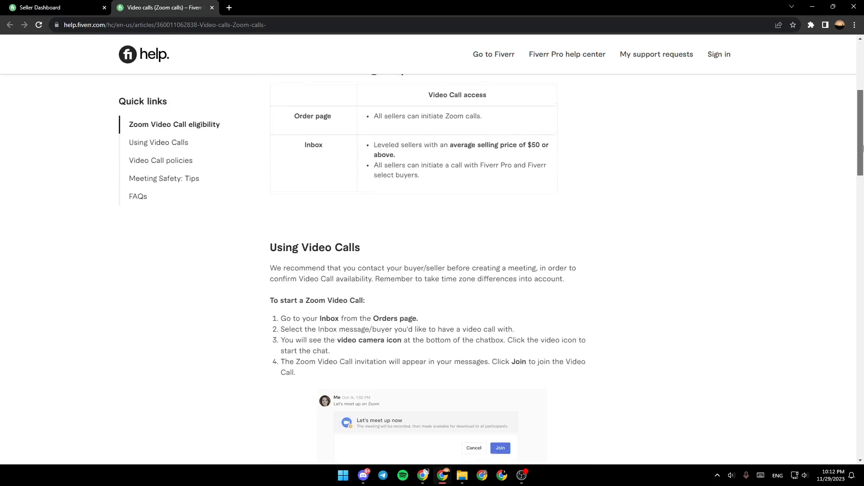
{"action": "scroll", "scroll_direction": "down", "scroll_amount": 3}
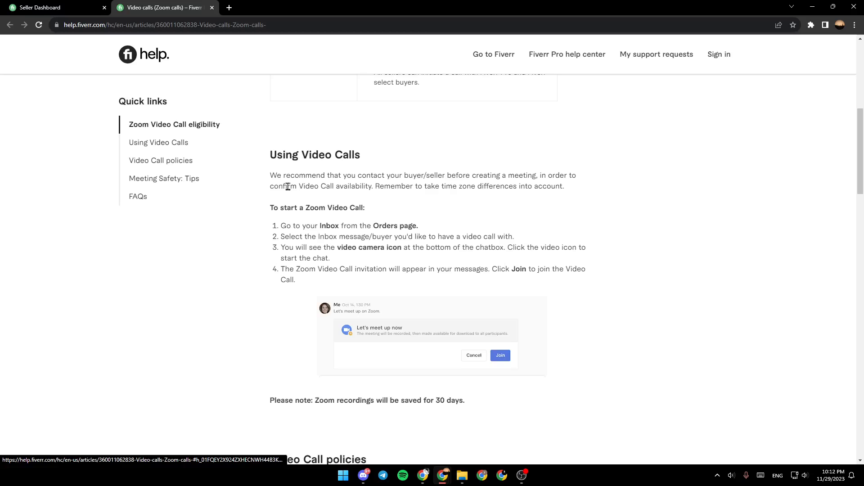
{"action": "mouse_move", "coordinate": [388, 186]}
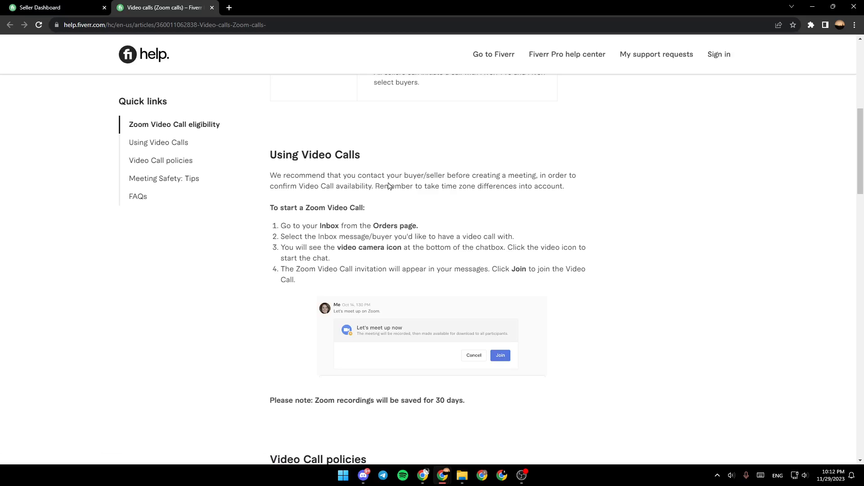
{"action": "mouse_move", "coordinate": [493, 183]}
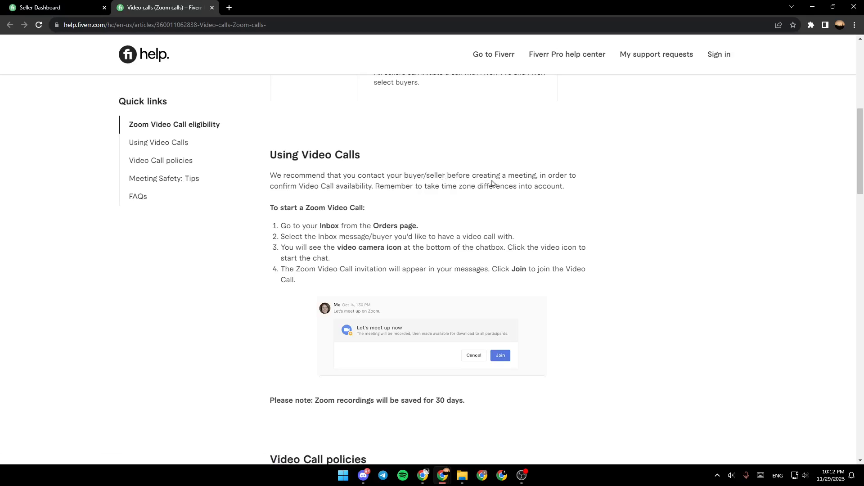
{"action": "mouse_move", "coordinate": [649, 198]}
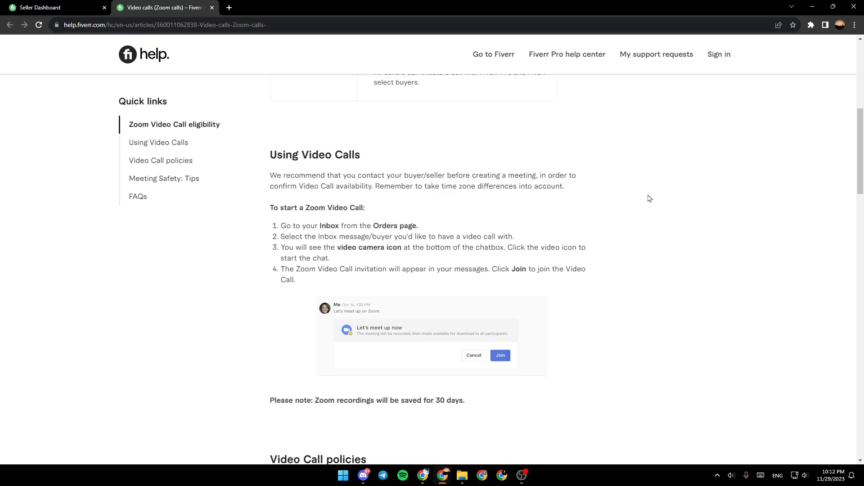
{"action": "mouse_move", "coordinate": [359, 201]}
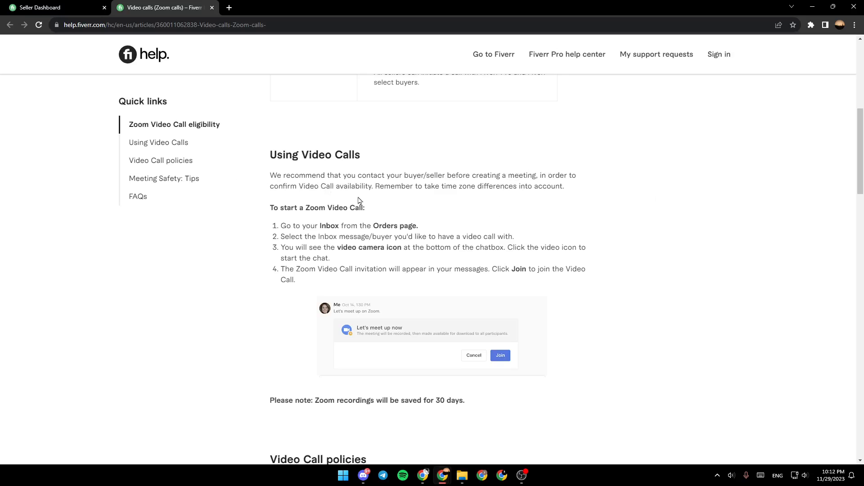
{"action": "mouse_move", "coordinate": [434, 204]}
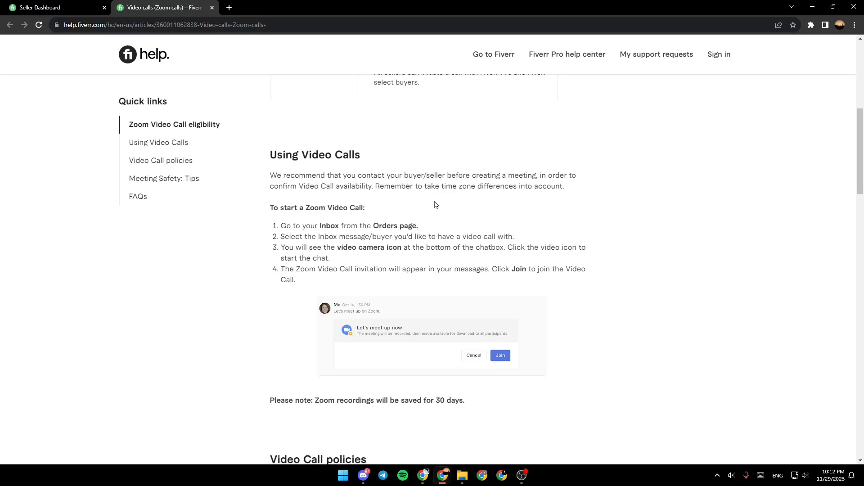
{"action": "mouse_move", "coordinate": [573, 200]}
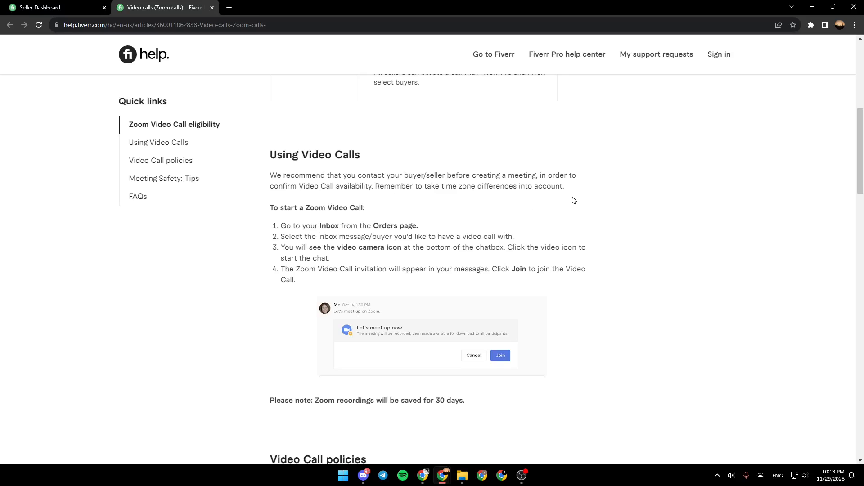
{"action": "mouse_move", "coordinate": [335, 217]}
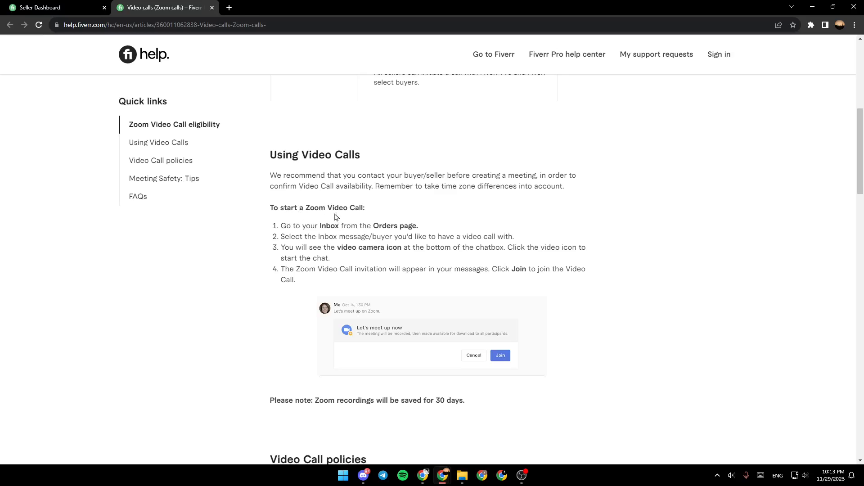
{"action": "mouse_move", "coordinate": [289, 226]}
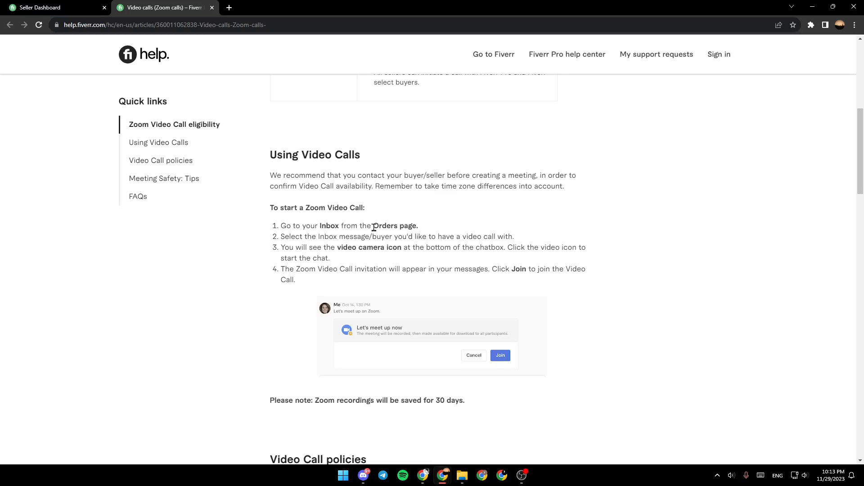
{"action": "mouse_move", "coordinate": [288, 235]}
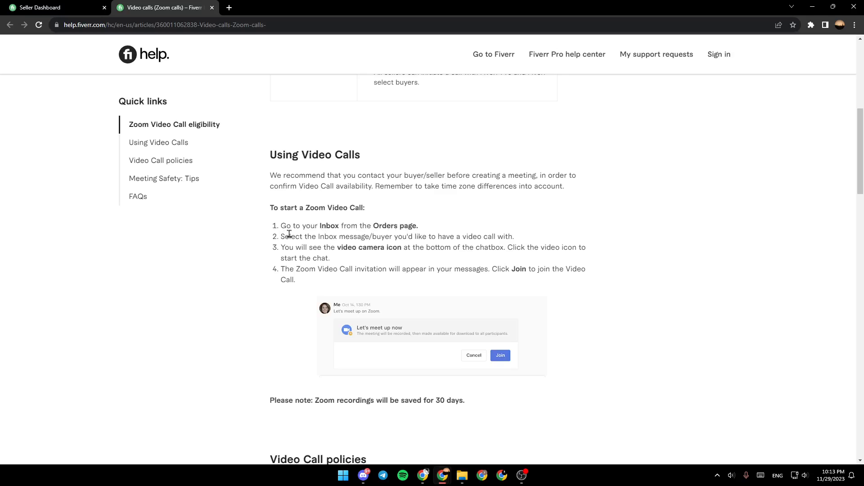
{"action": "mouse_move", "coordinate": [370, 240]}
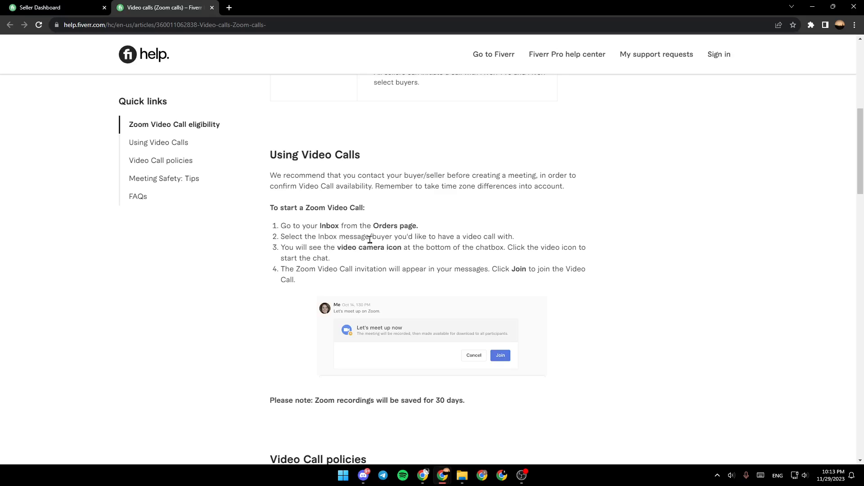
{"action": "mouse_move", "coordinate": [422, 247]}
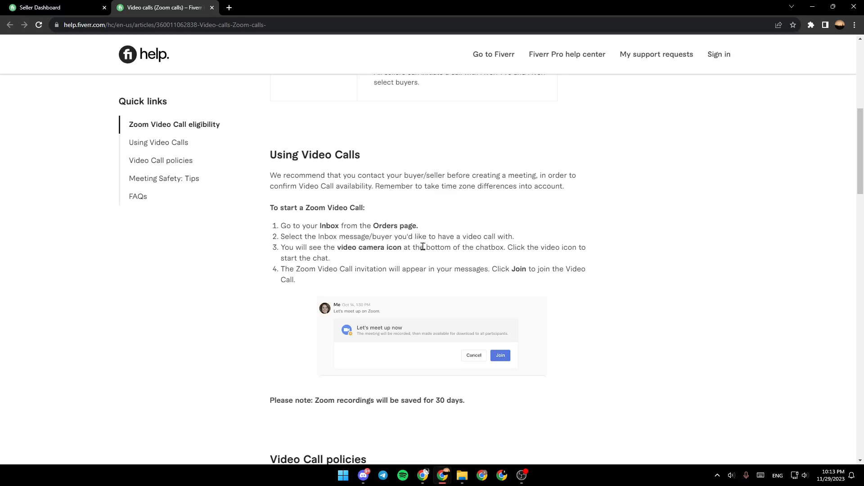
{"action": "mouse_move", "coordinate": [253, 258]}
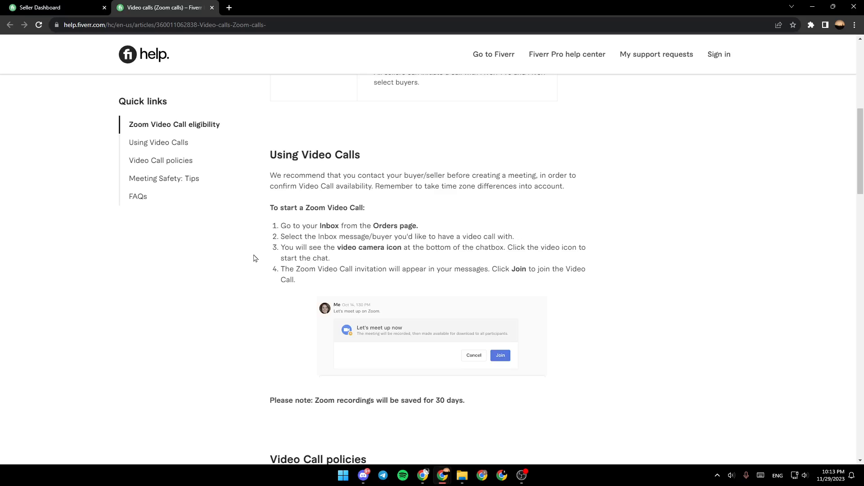
{"action": "mouse_move", "coordinate": [345, 248]}
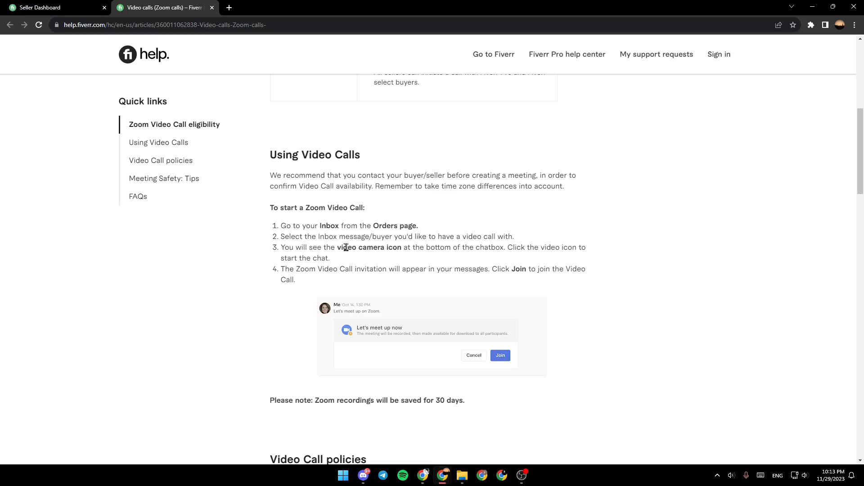
{"action": "mouse_move", "coordinate": [426, 256]}
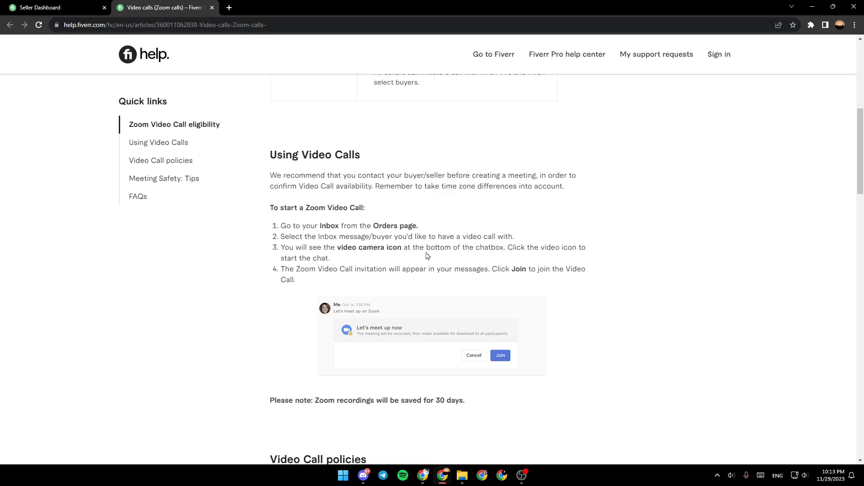
{"action": "mouse_move", "coordinate": [509, 258]}
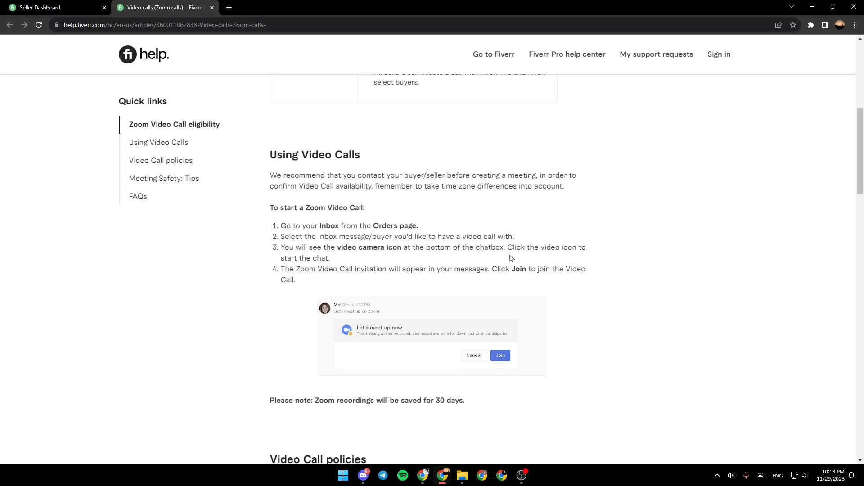
{"action": "mouse_move", "coordinate": [303, 257]}
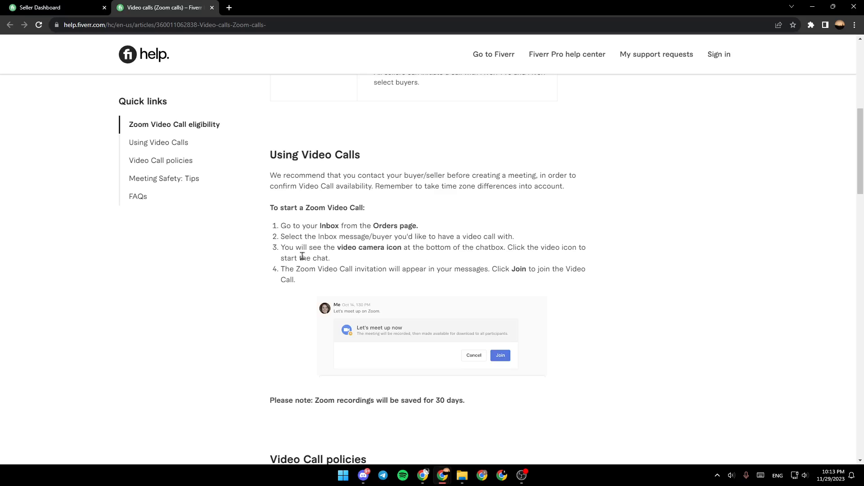
{"action": "mouse_move", "coordinate": [309, 272]}
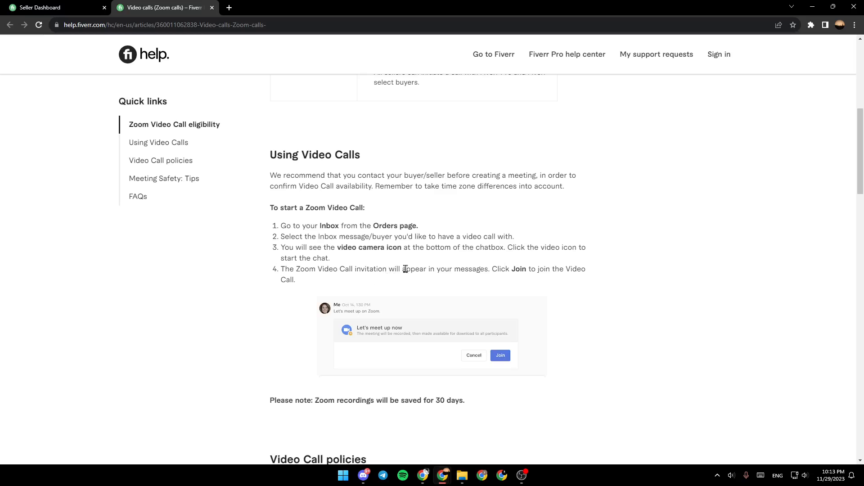
{"action": "mouse_move", "coordinate": [503, 268]}
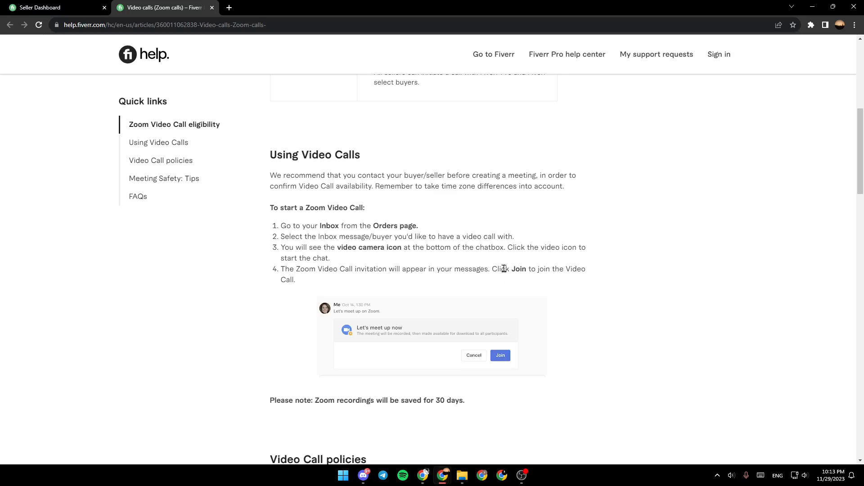
{"action": "mouse_move", "coordinate": [330, 335]}
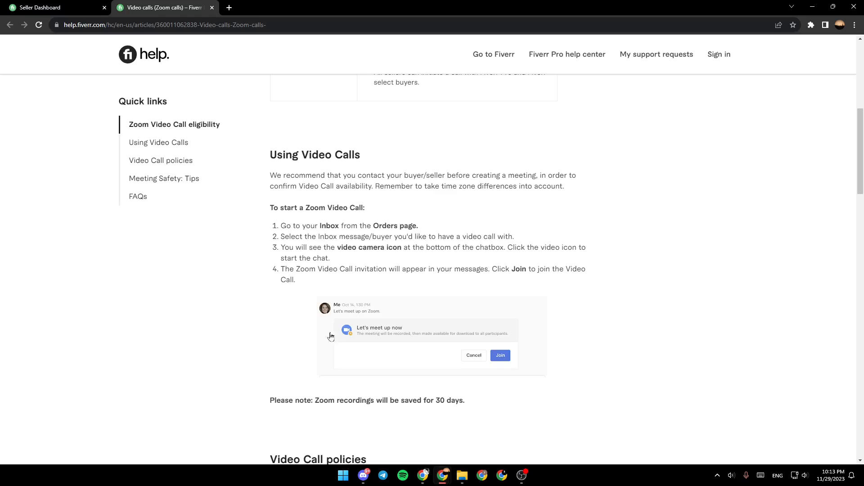
{"action": "mouse_move", "coordinate": [518, 295]}
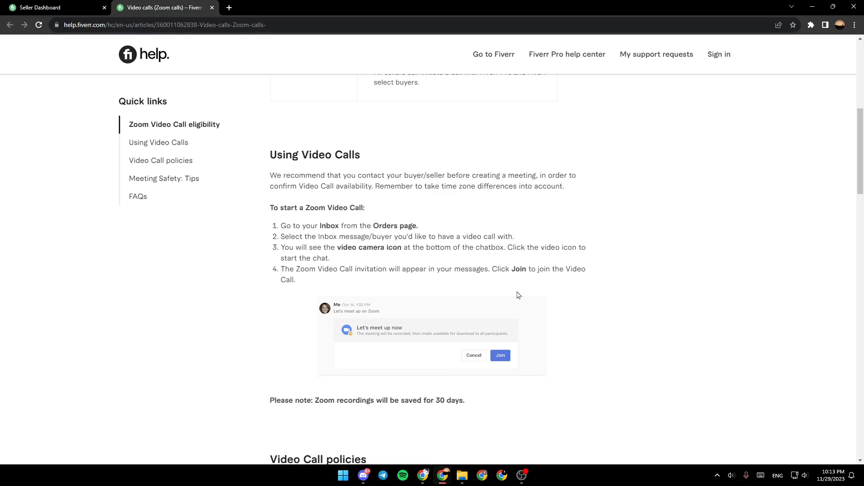
{"action": "mouse_move", "coordinate": [417, 336]}
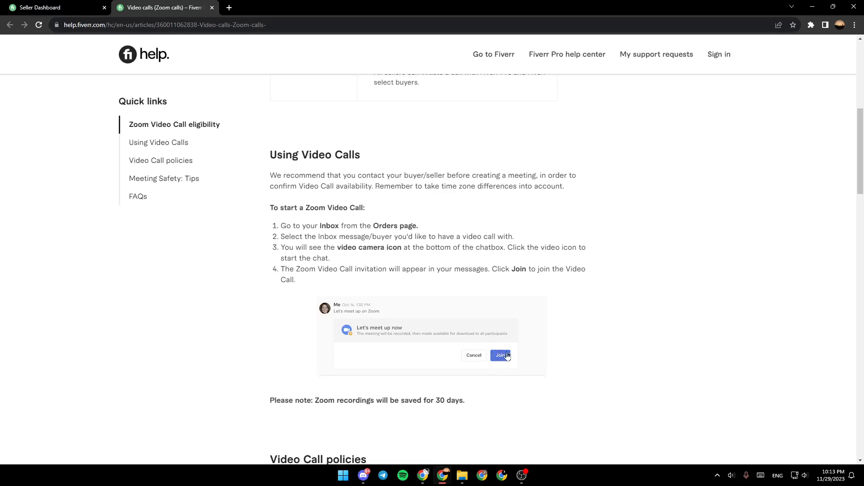
{"action": "scroll", "scroll_direction": "down", "scroll_amount": 3}
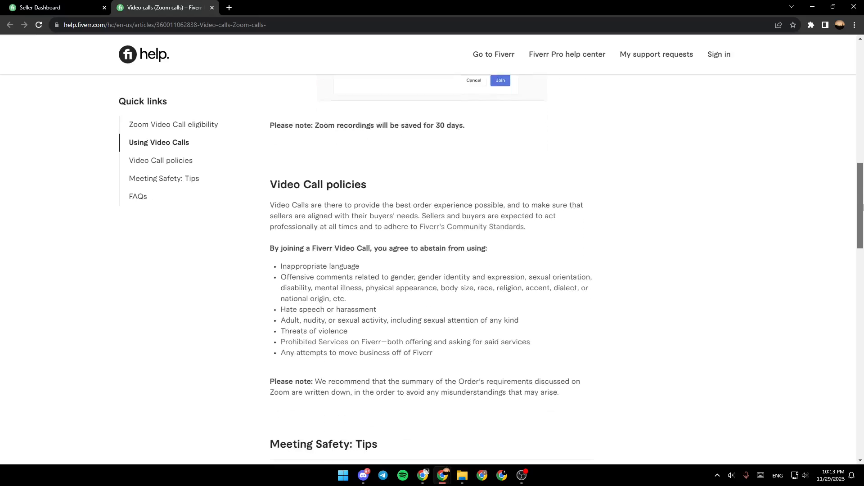
{"action": "scroll", "scroll_direction": "down", "scroll_amount": 3}
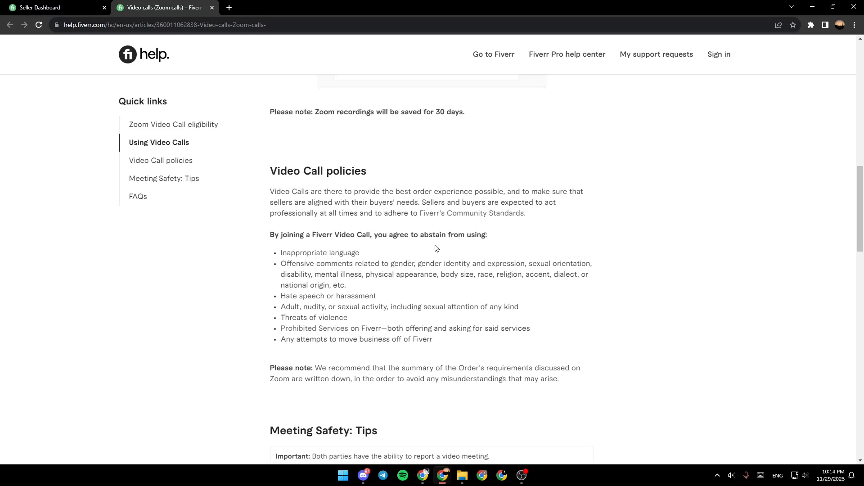
{"action": "mouse_move", "coordinate": [313, 327]}
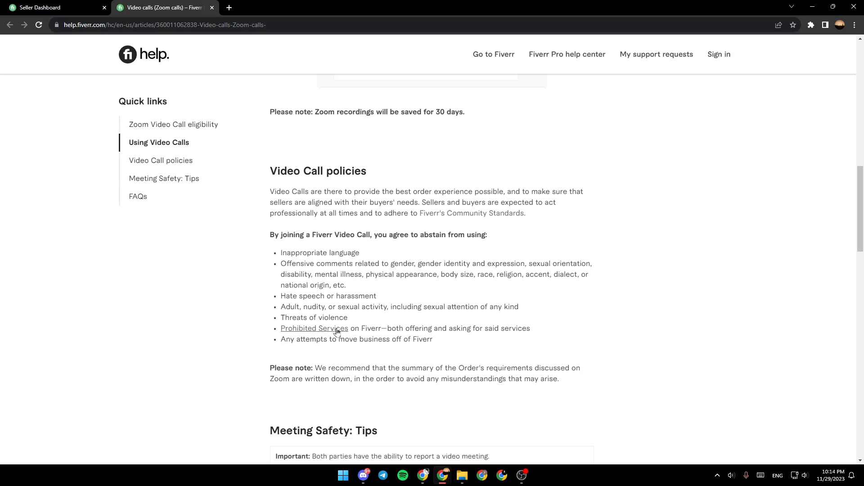
{"action": "mouse_move", "coordinate": [331, 267]}
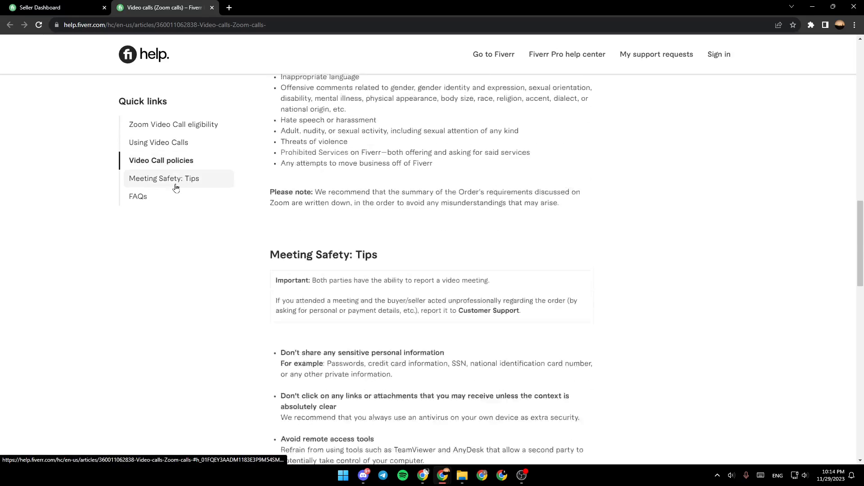
Step: Scroll through Meeting Safety: Tips to Related articles, then back up to the FAQs on recordings
{"action": "scroll", "scroll_direction": "down", "scroll_amount": 3}
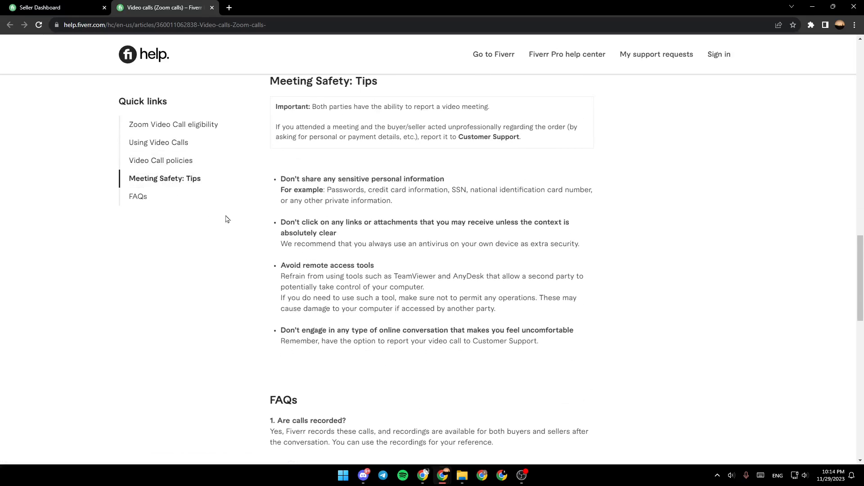
{"action": "scroll", "scroll_direction": "down", "scroll_amount": 3}
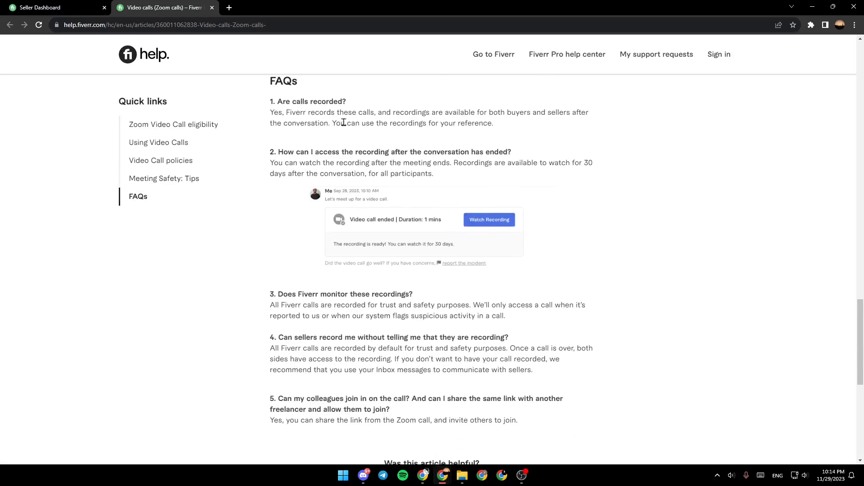
{"action": "mouse_move", "coordinate": [259, 379]}
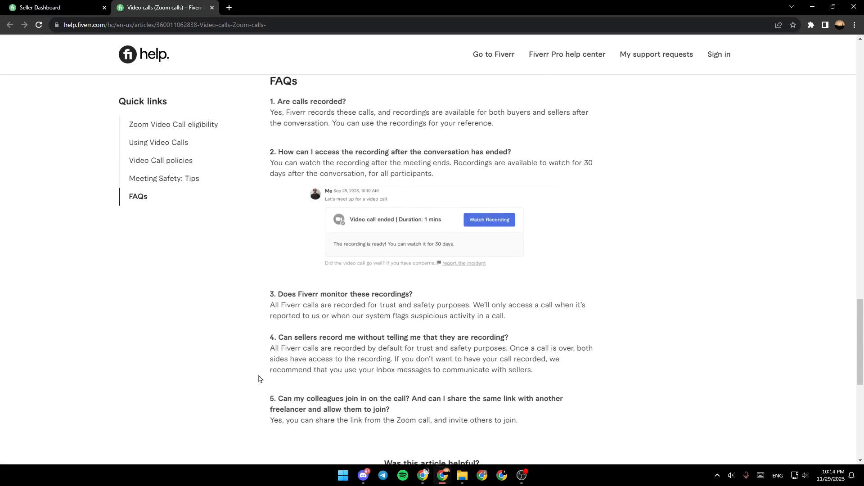
{"action": "mouse_move", "coordinate": [599, 188]}
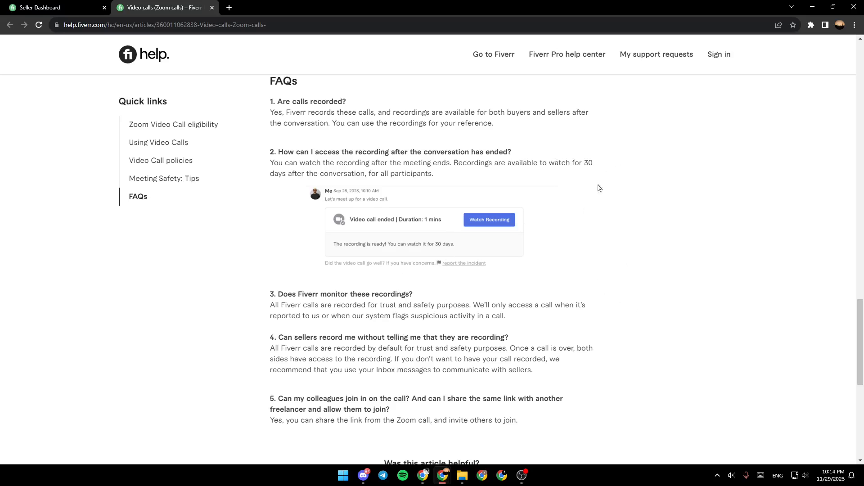
{"action": "scroll", "scroll_direction": "down", "scroll_amount": 3}
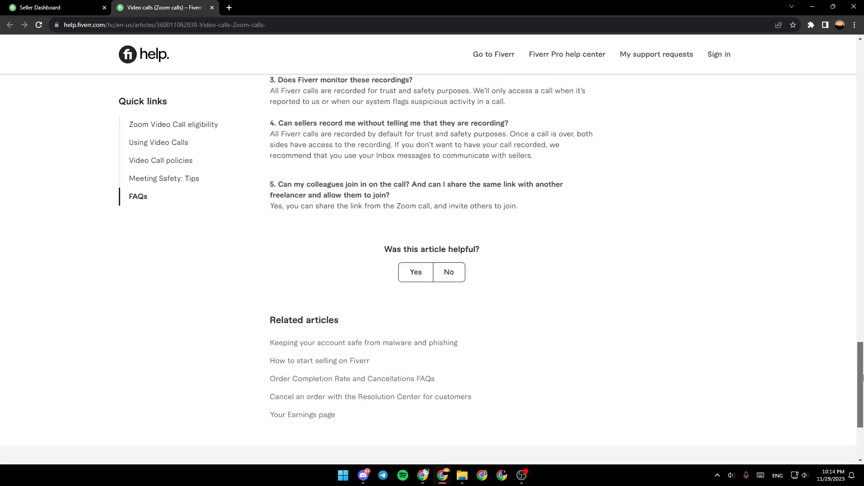
{"action": "scroll", "scroll_direction": "up", "scroll_amount": 3}
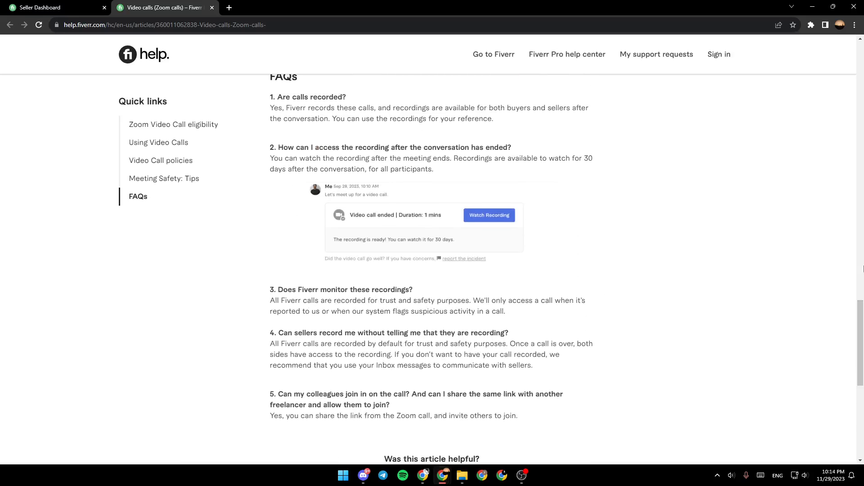